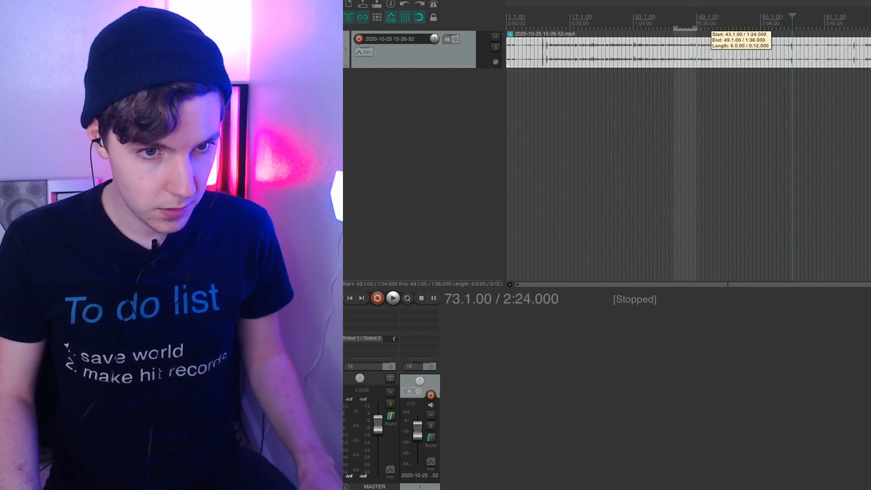
Play the project to audition the slowed music-box slice on the new track.
{"action": "left_click", "coordinate": [392, 299]}
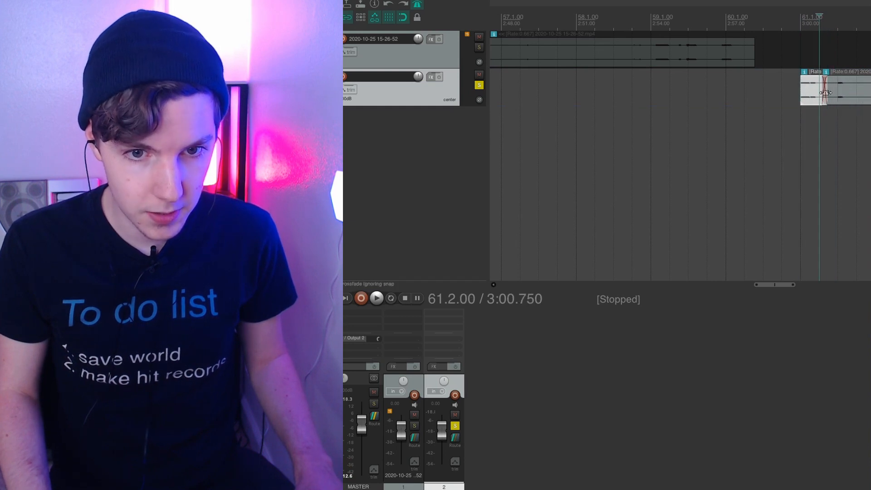
Audition the chopped, crossfaded loop repeatedly while building the kick and sampler tracks.
{"action": "left_click", "coordinate": [376, 299]}
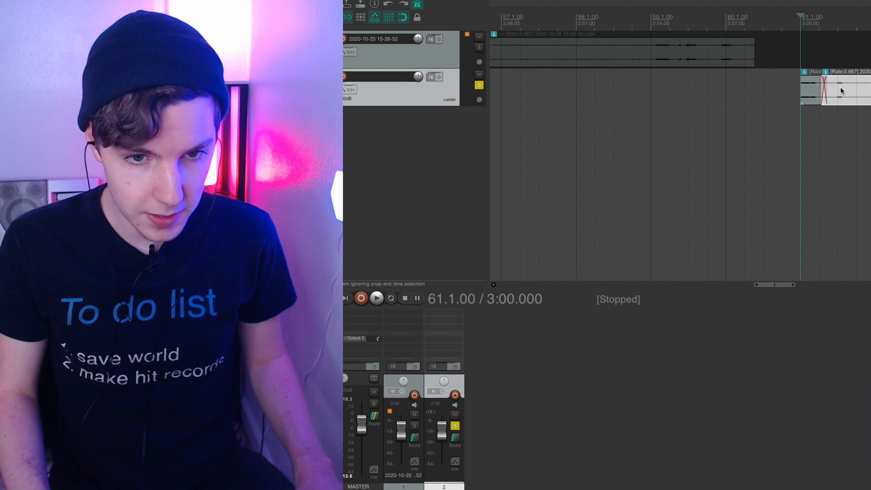
{"action": "left_click", "coordinate": [376, 298]}
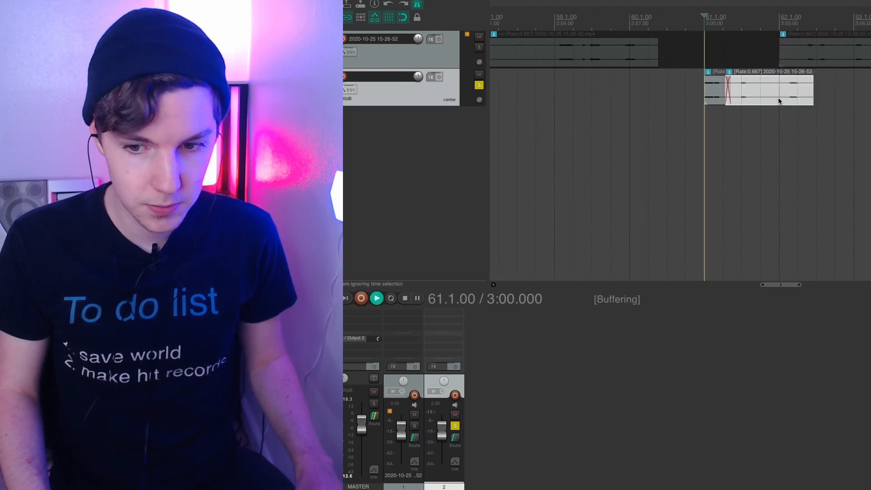
{"action": "left_click", "coordinate": [376, 299]}
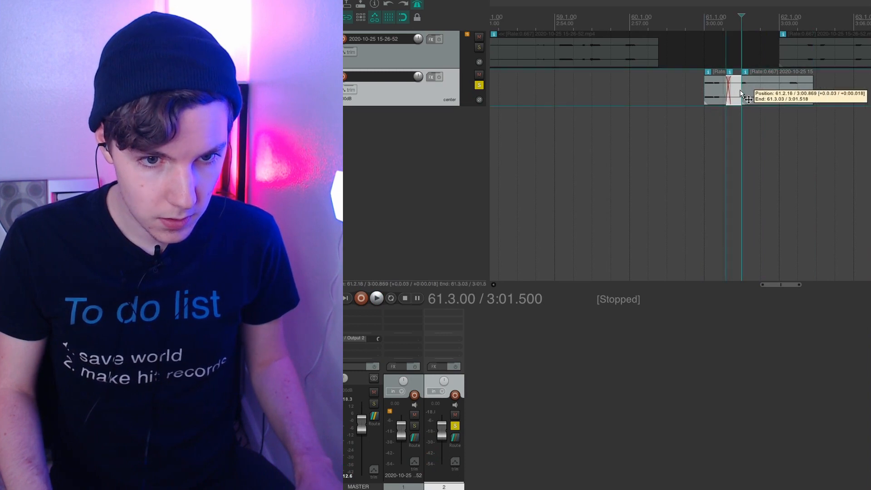
{"action": "left_click", "coordinate": [377, 298]}
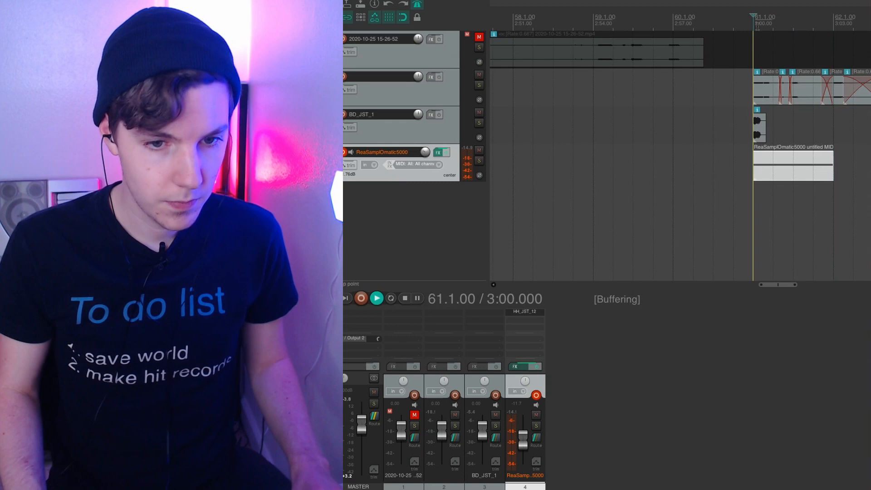
Play and stop the beat to check the clap and kick placement.
{"action": "left_click", "coordinate": [377, 299]}
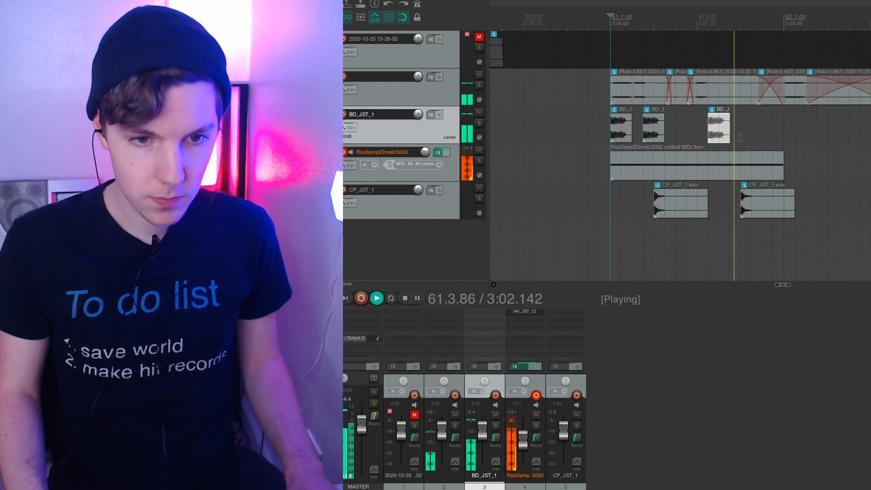
{"action": "left_click", "coordinate": [405, 298]}
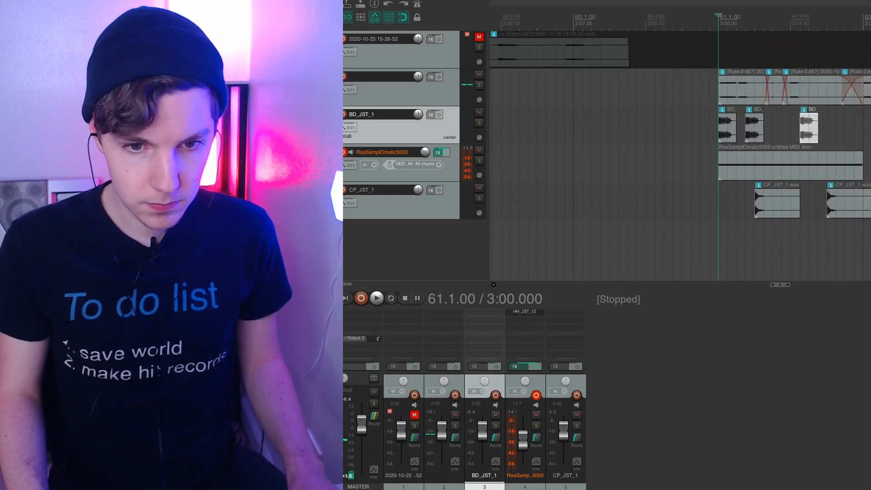
{"action": "left_click", "coordinate": [377, 298]}
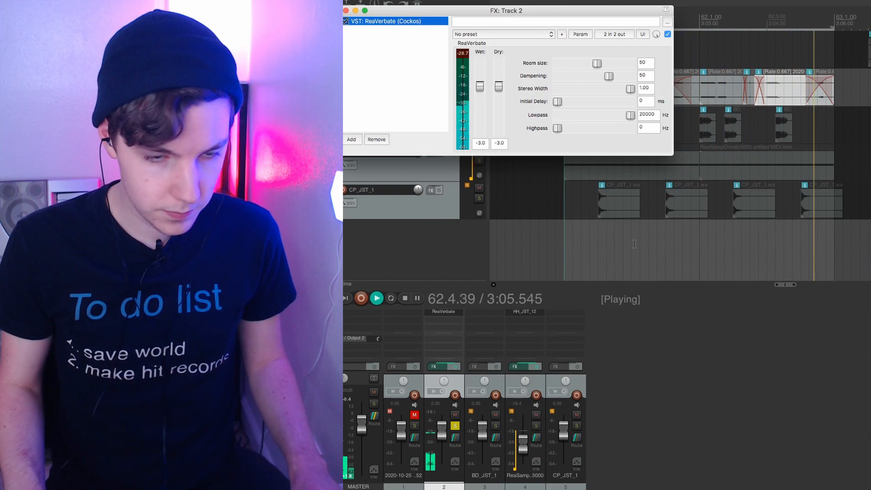
Set ReaVerbate room size to 95, lower the wet level while listening, and start adding FX to track 3.
{"action": "left_click_drag", "start_coordinate": [597, 63], "coordinate": [621, 63]}
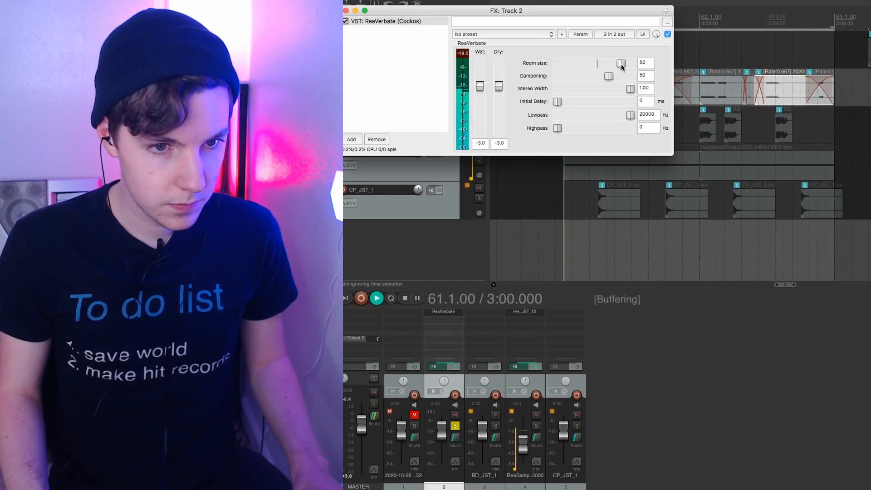
{"action": "left_click", "coordinate": [376, 299]}
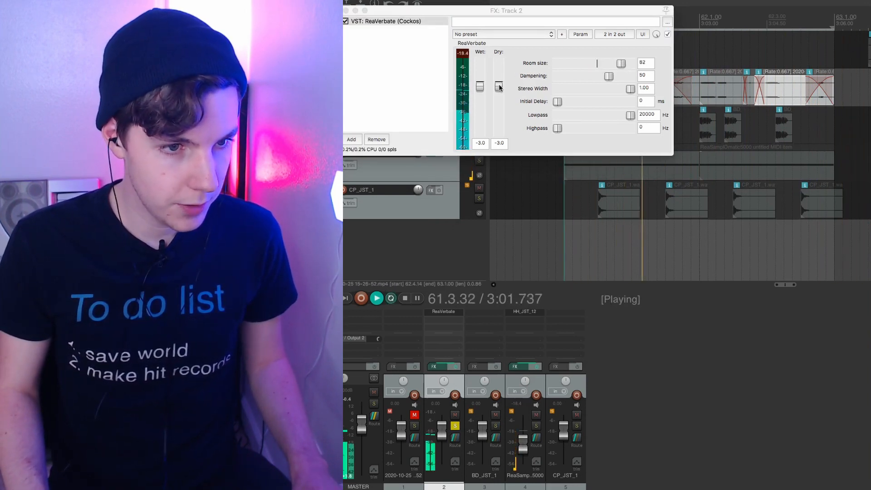
{"action": "left_click_drag", "start_coordinate": [620, 63], "coordinate": [629, 63]}
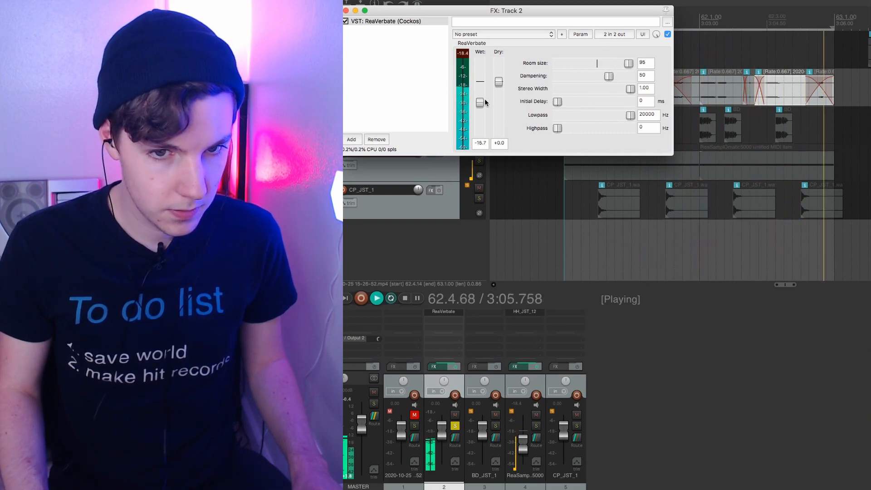
{"action": "left_click", "coordinate": [351, 139]}
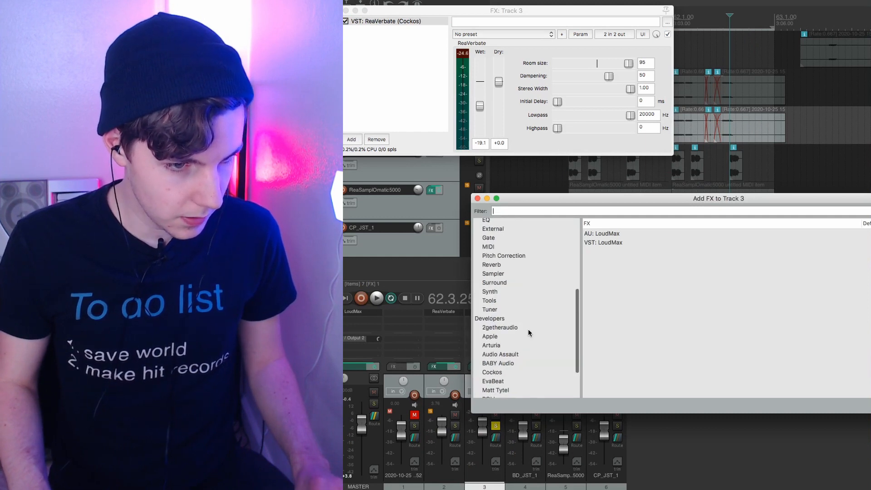
Add ReaPitch at -12 semitones to the duplicate loop and move it ahead of ReaVerbate.
{"action": "left_click", "coordinate": [504, 256]}
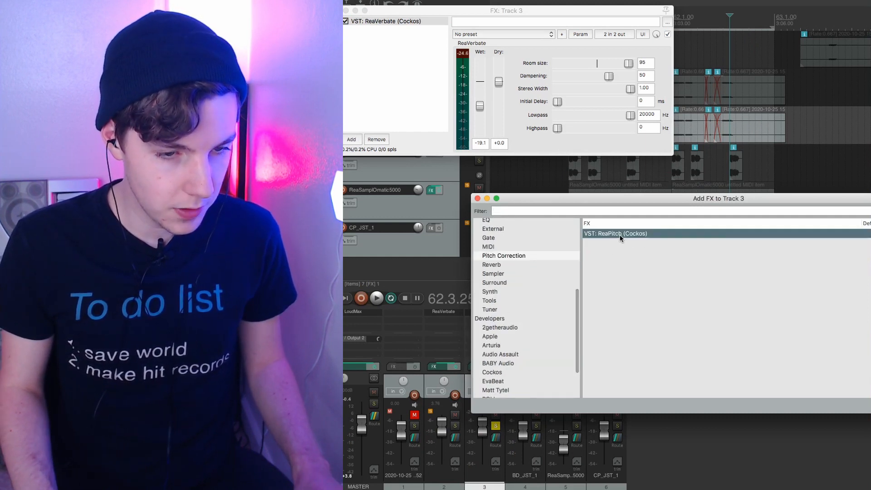
{"action": "double_click", "coordinate": [615, 233]}
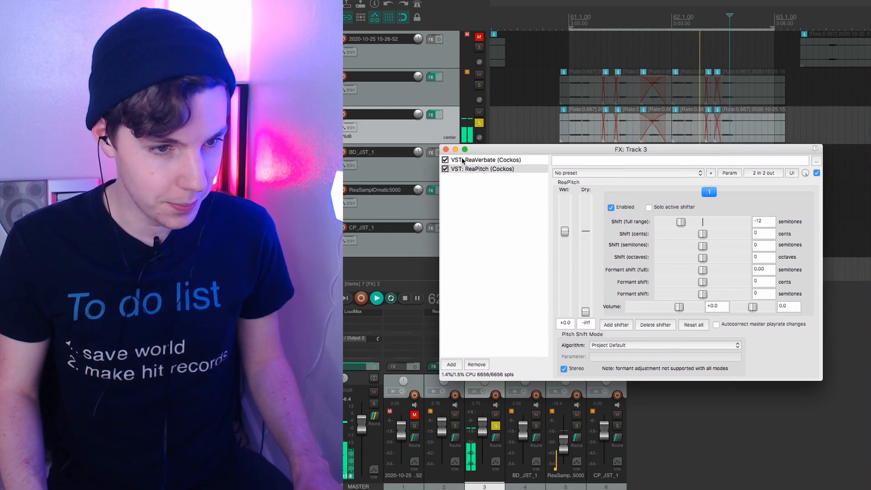
{"action": "left_click", "coordinate": [484, 169]}
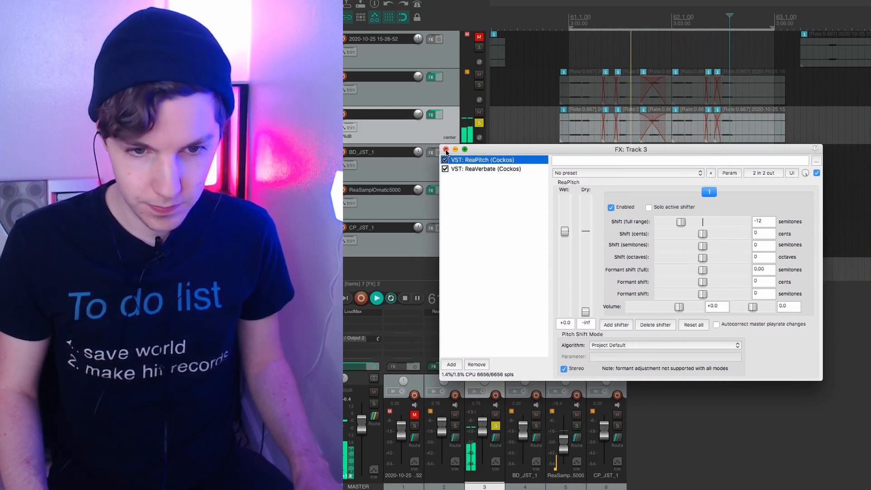
{"action": "left_click", "coordinate": [445, 150]}
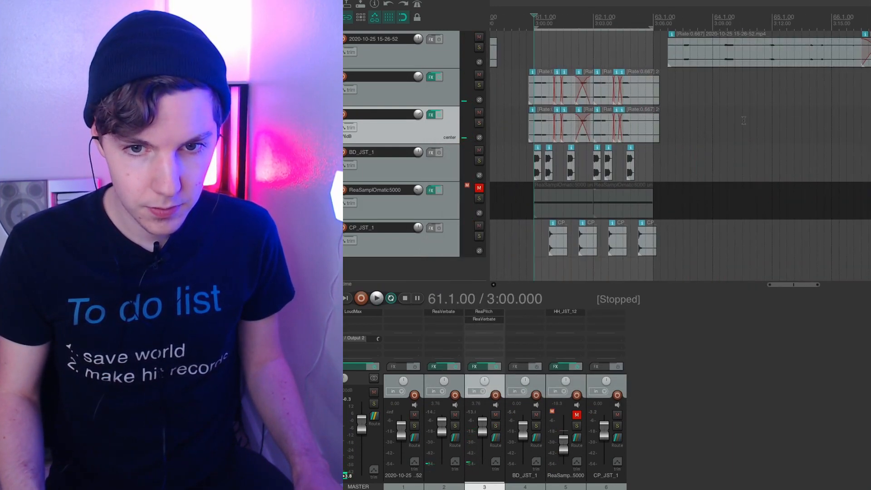
Play the mix once before setting up the muzik box render.
{"action": "left_click", "coordinate": [377, 298]}
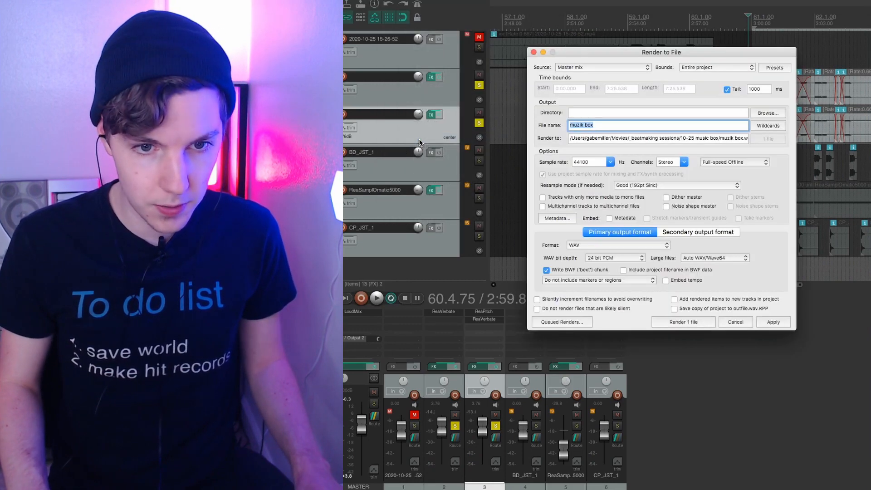
Render the master mix to muzik box and reverse the rendered item as a new take.
{"action": "left_click", "coordinate": [682, 321]}
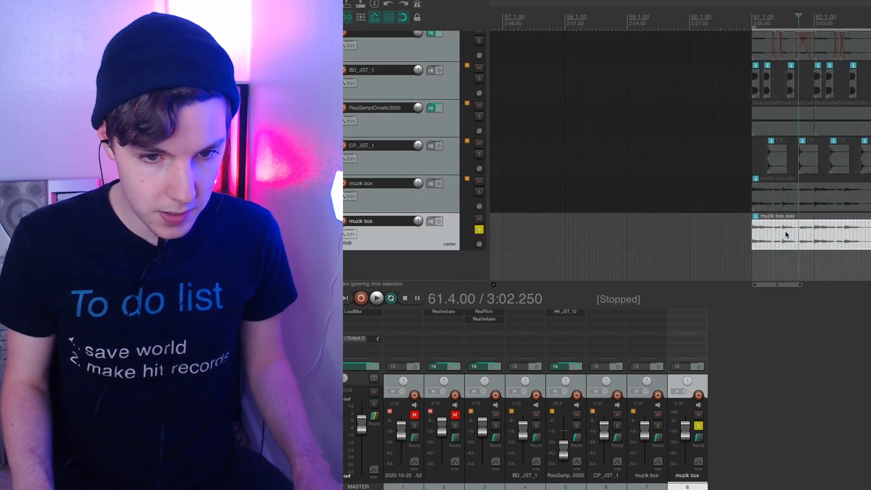
{"action": "right_click", "coordinate": [786, 233]}
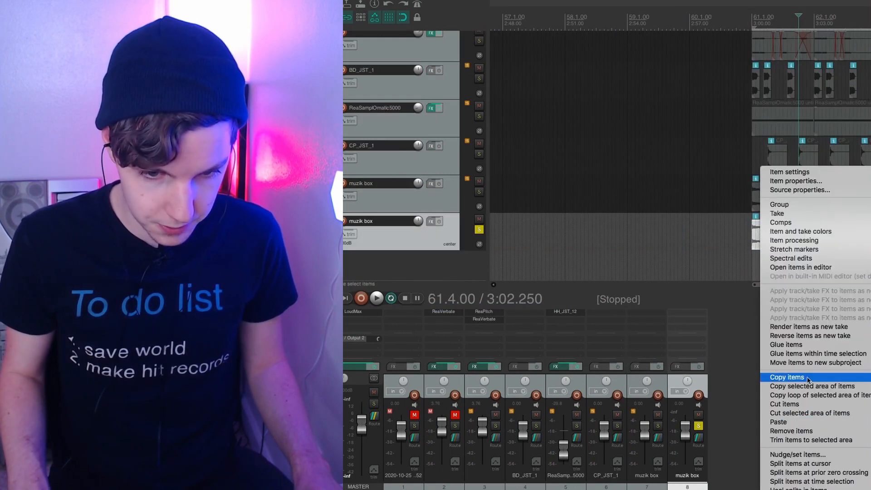
{"action": "left_click", "coordinate": [433, 222]}
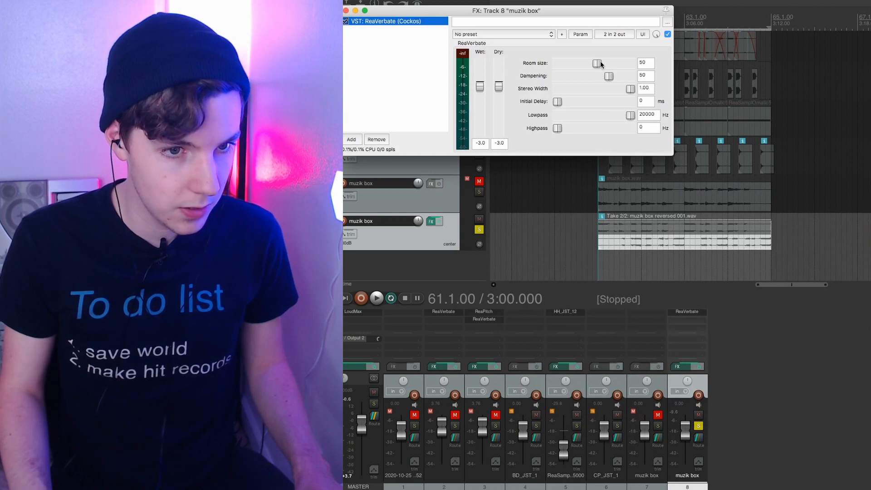
Raise the reversed track's ReaVerbate room size to 91 and go to the File menu for rendering.
{"action": "left_click_drag", "start_coordinate": [599, 63], "coordinate": [629, 63]}
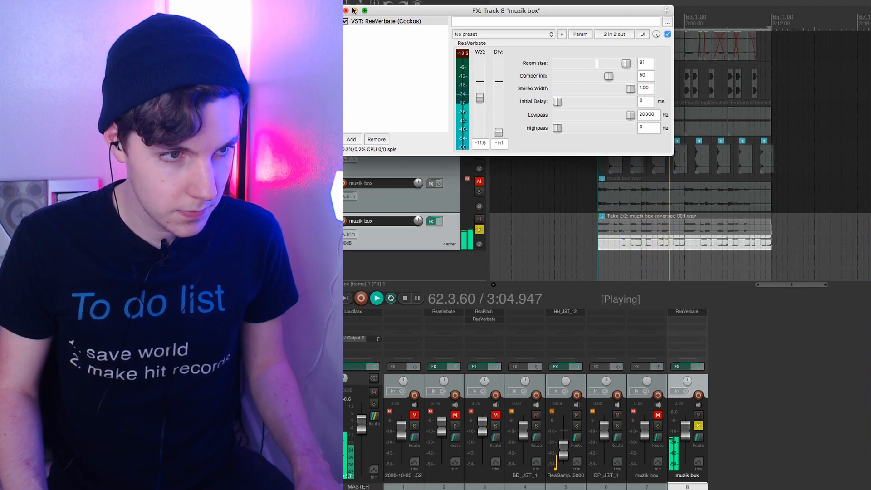
{"action": "left_click", "coordinate": [346, 10]}
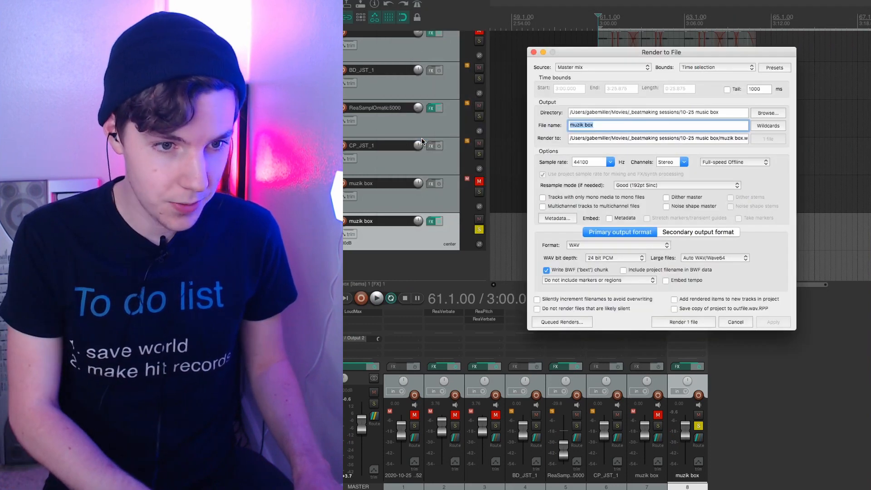
Render the reverb-soaked audio and cut the selected area from the new item.
{"action": "left_click", "coordinate": [684, 321]}
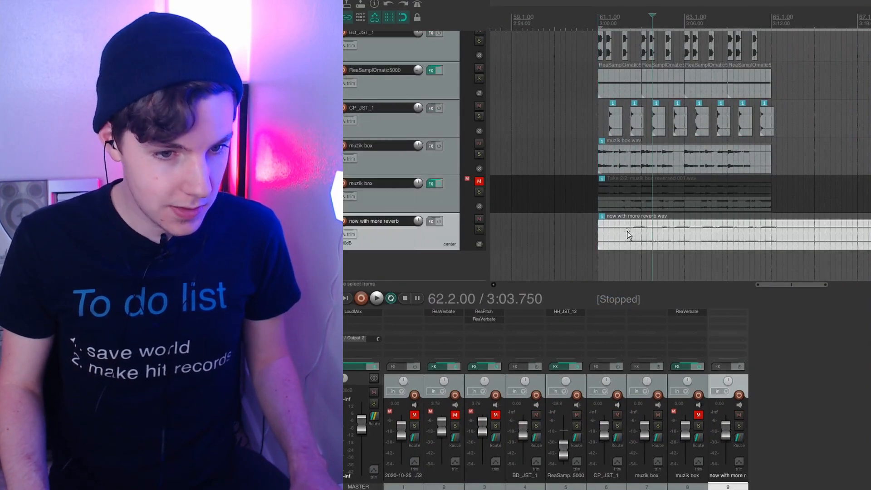
{"action": "right_click", "coordinate": [628, 233]}
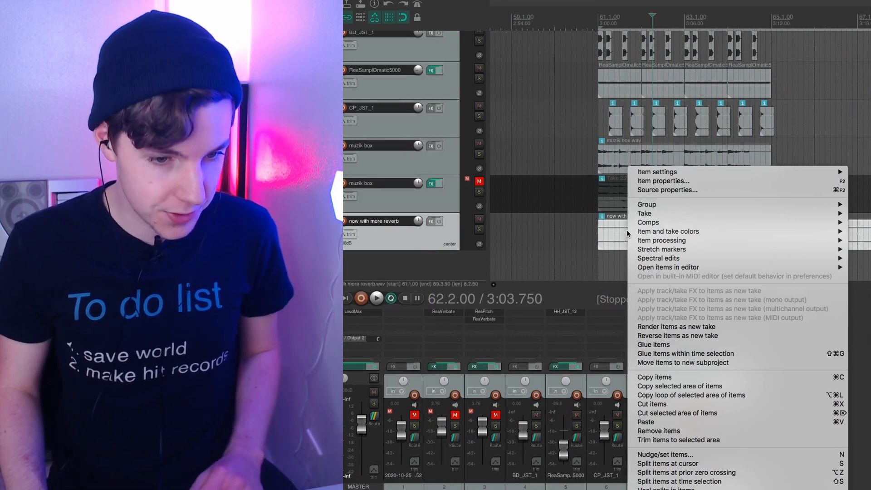
{"action": "mouse_move", "coordinate": [681, 413]}
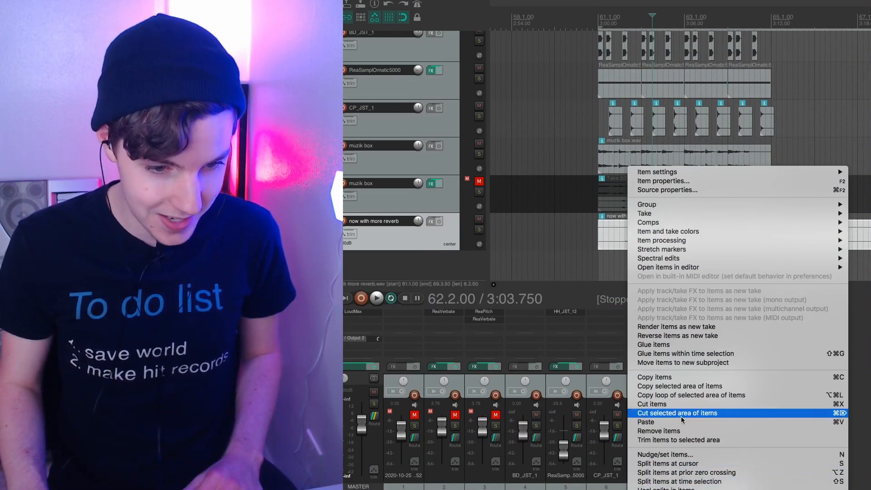
{"action": "left_click", "coordinate": [677, 335]}
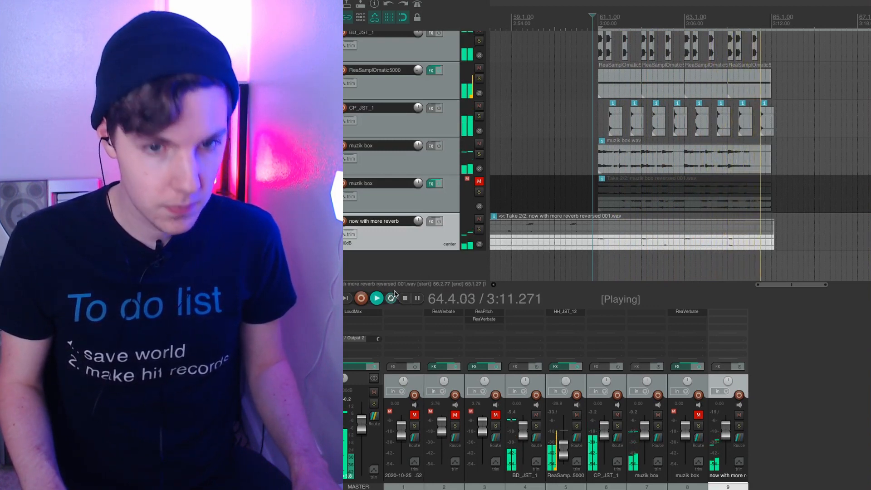
Stop, then play back to hear the reversed reverb swell leading into bar 61.
{"action": "left_click", "coordinate": [403, 298]}
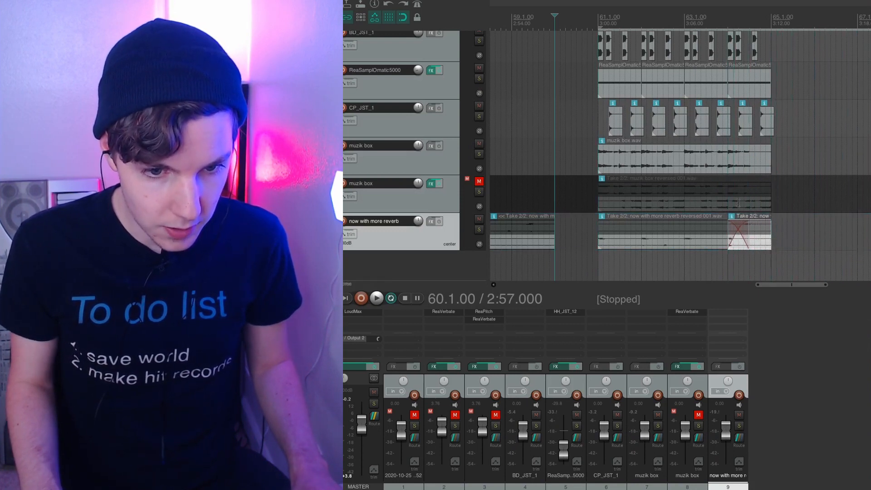
{"action": "left_click", "coordinate": [377, 298]}
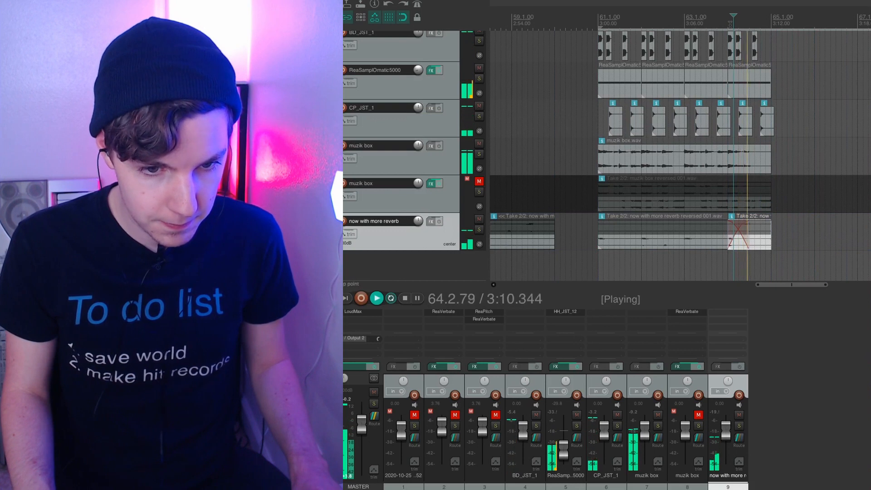